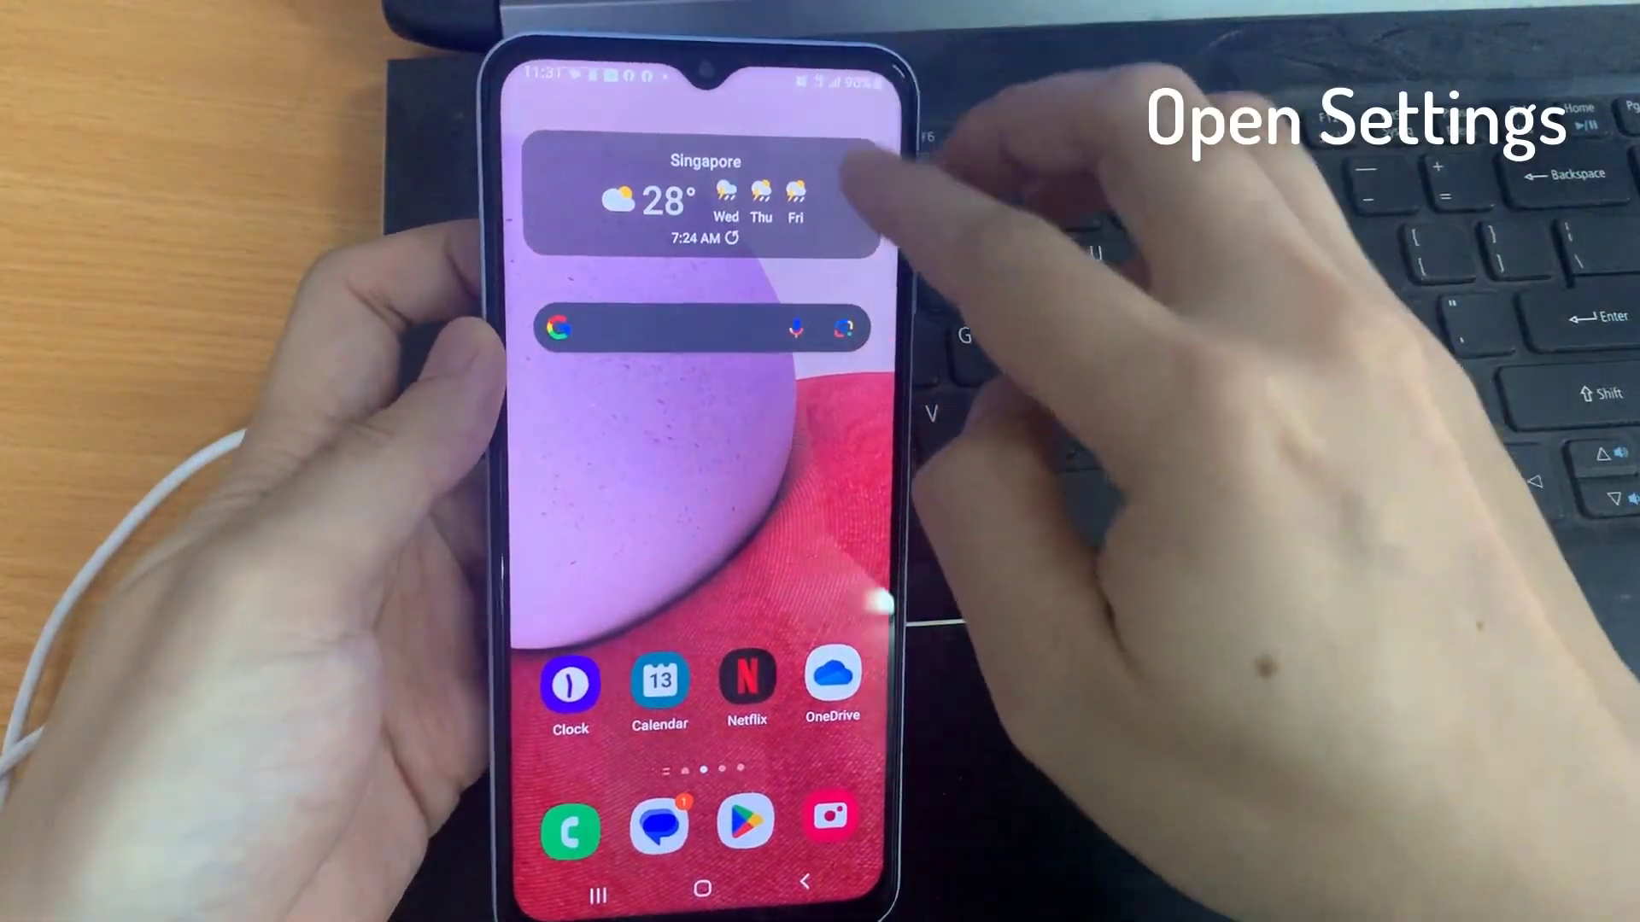
Step: Open About phone, then Software information to view the Android version and build number
left_click_drag(703, 73, 703, 419)
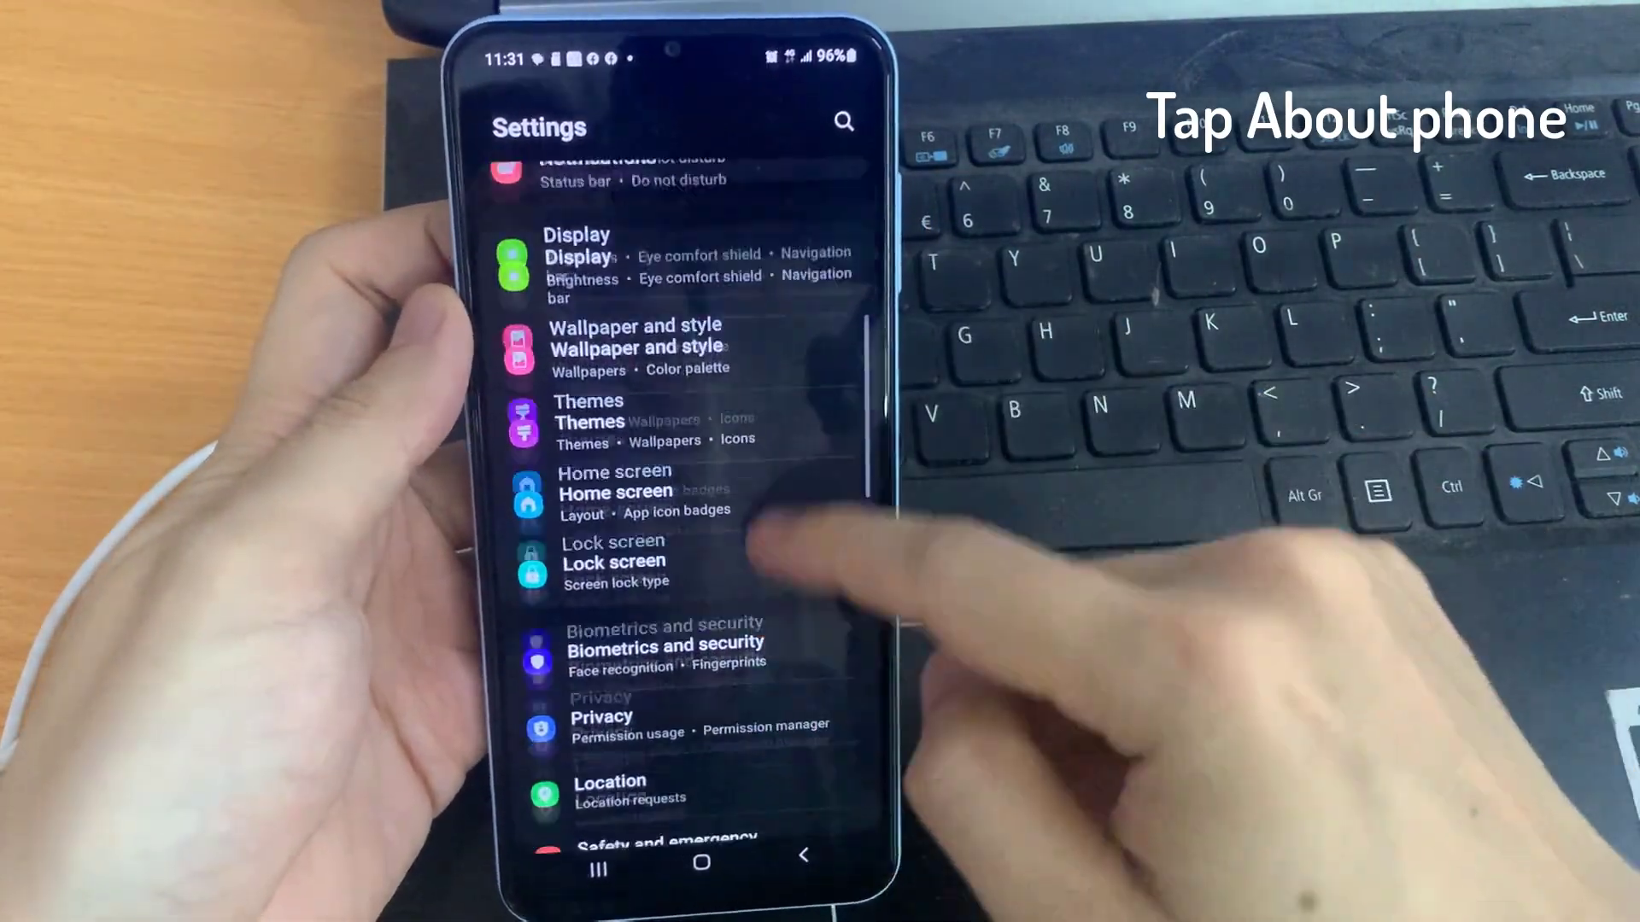
scroll("down", 3)
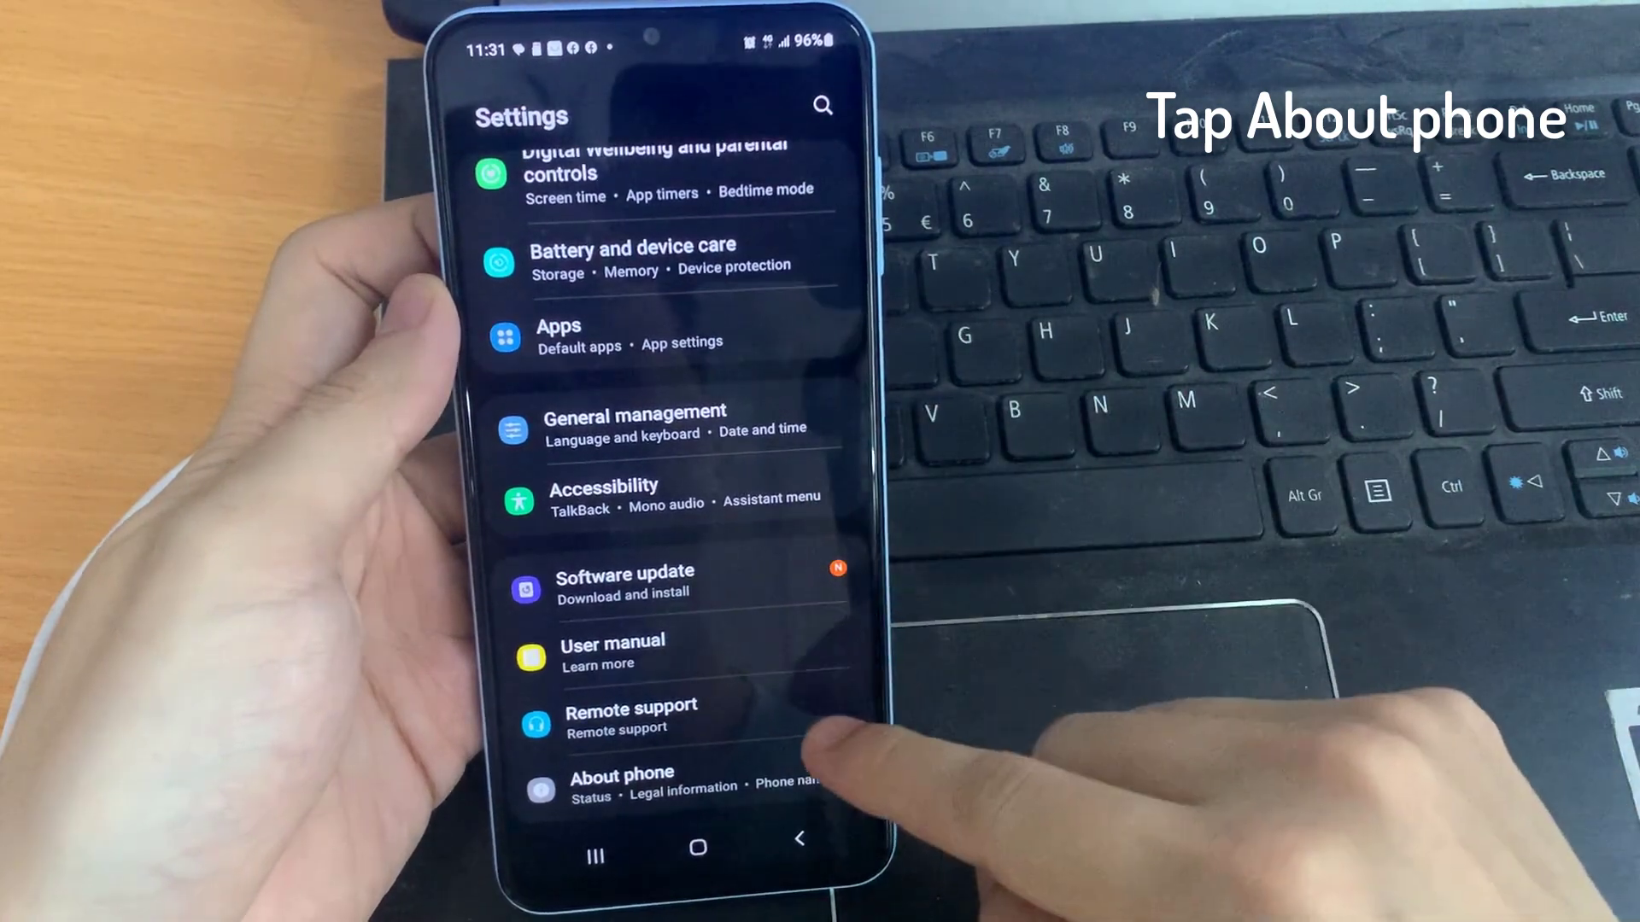
left_click(621, 783)
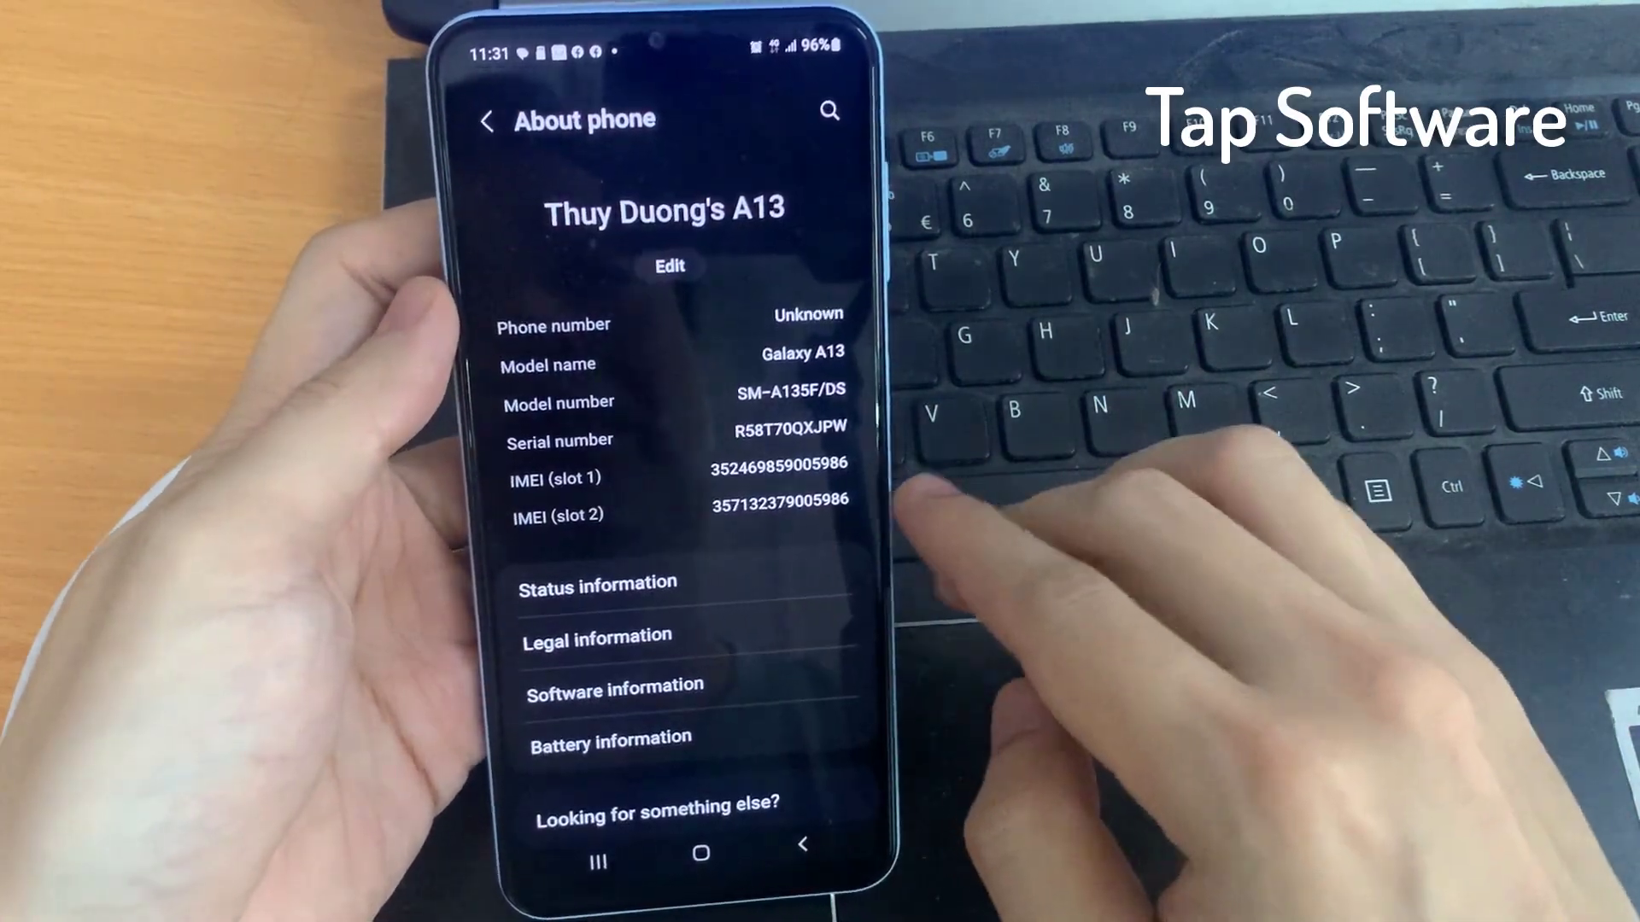
left_click(614, 684)
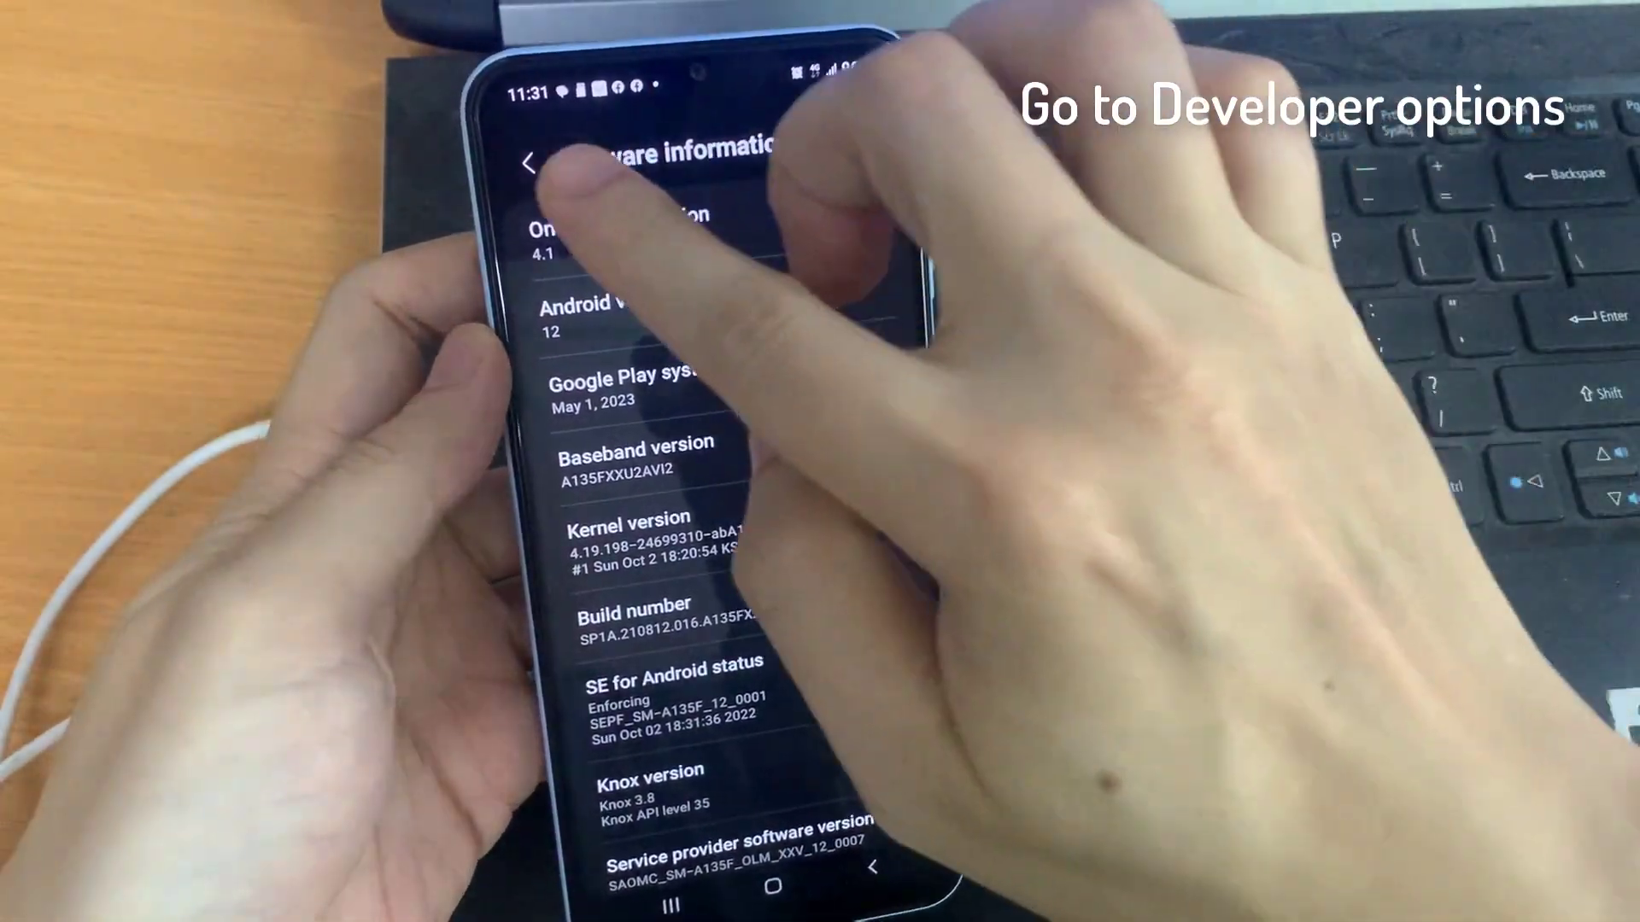
Step: In Developer options, scroll to Networking and switch on Tethering hardware acceleration
left_click(533, 162)
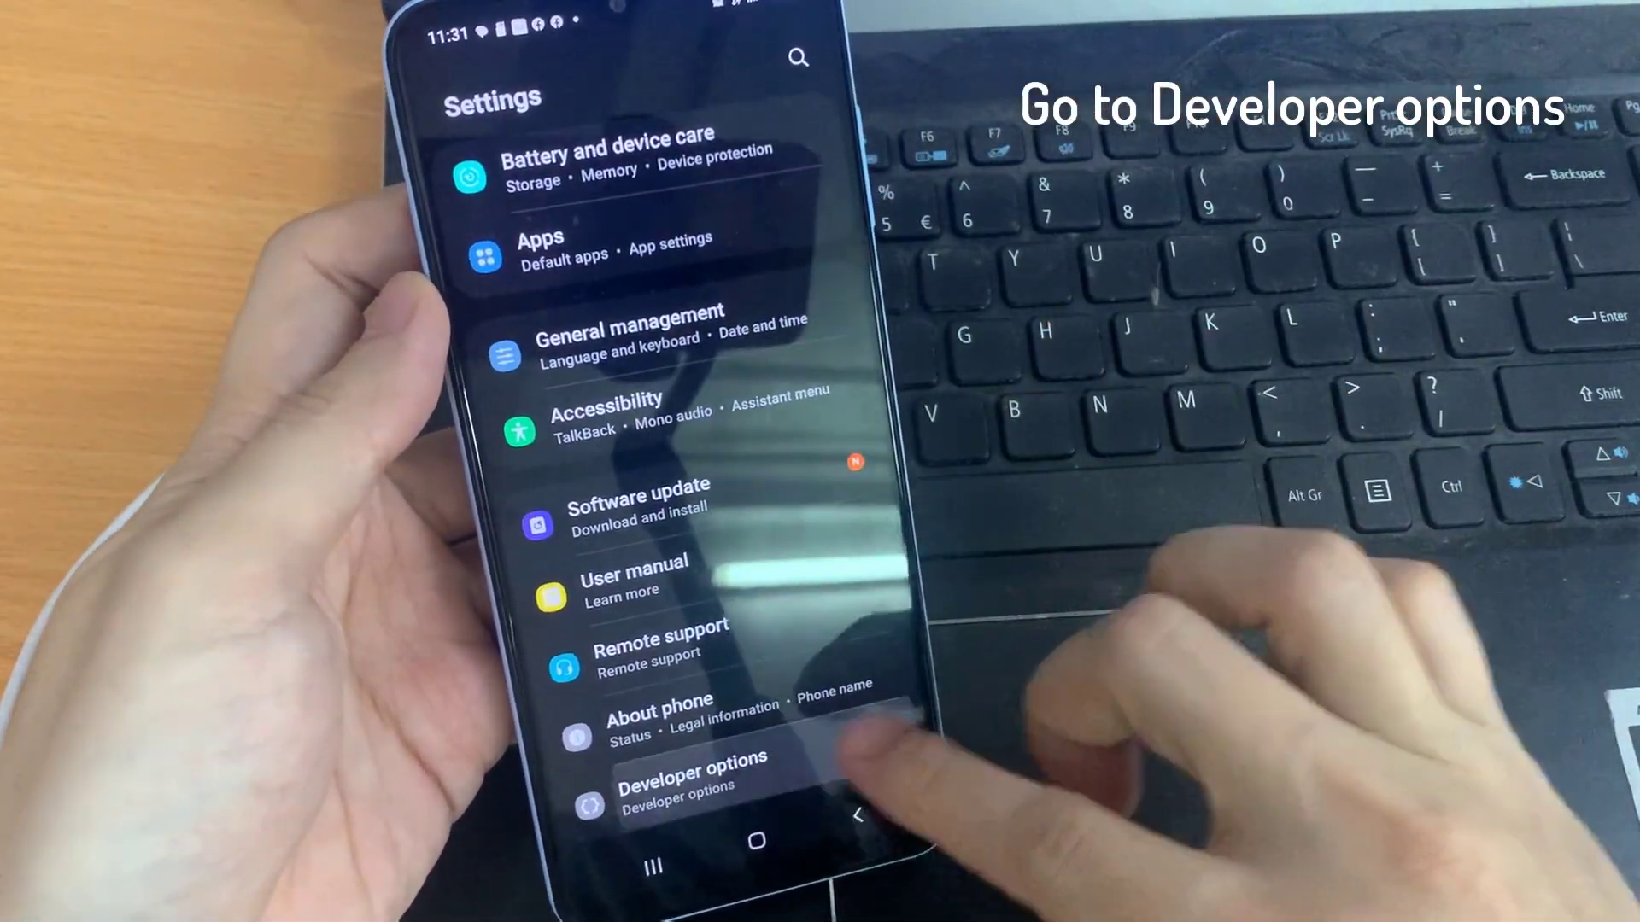
left_click(690, 769)
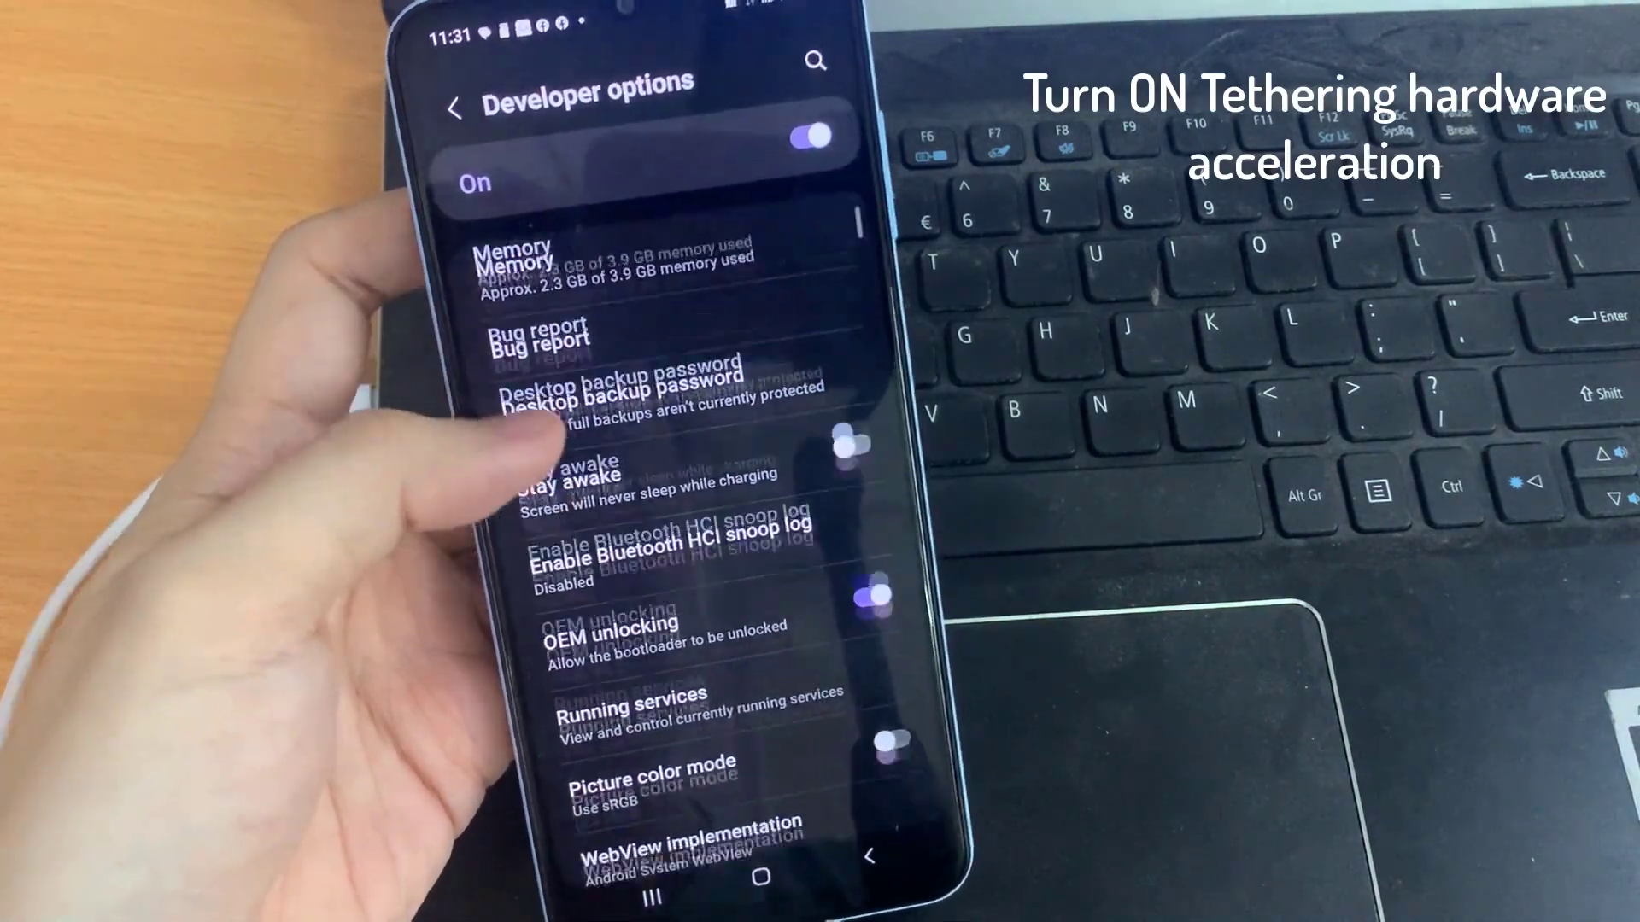
scroll("down", 3)
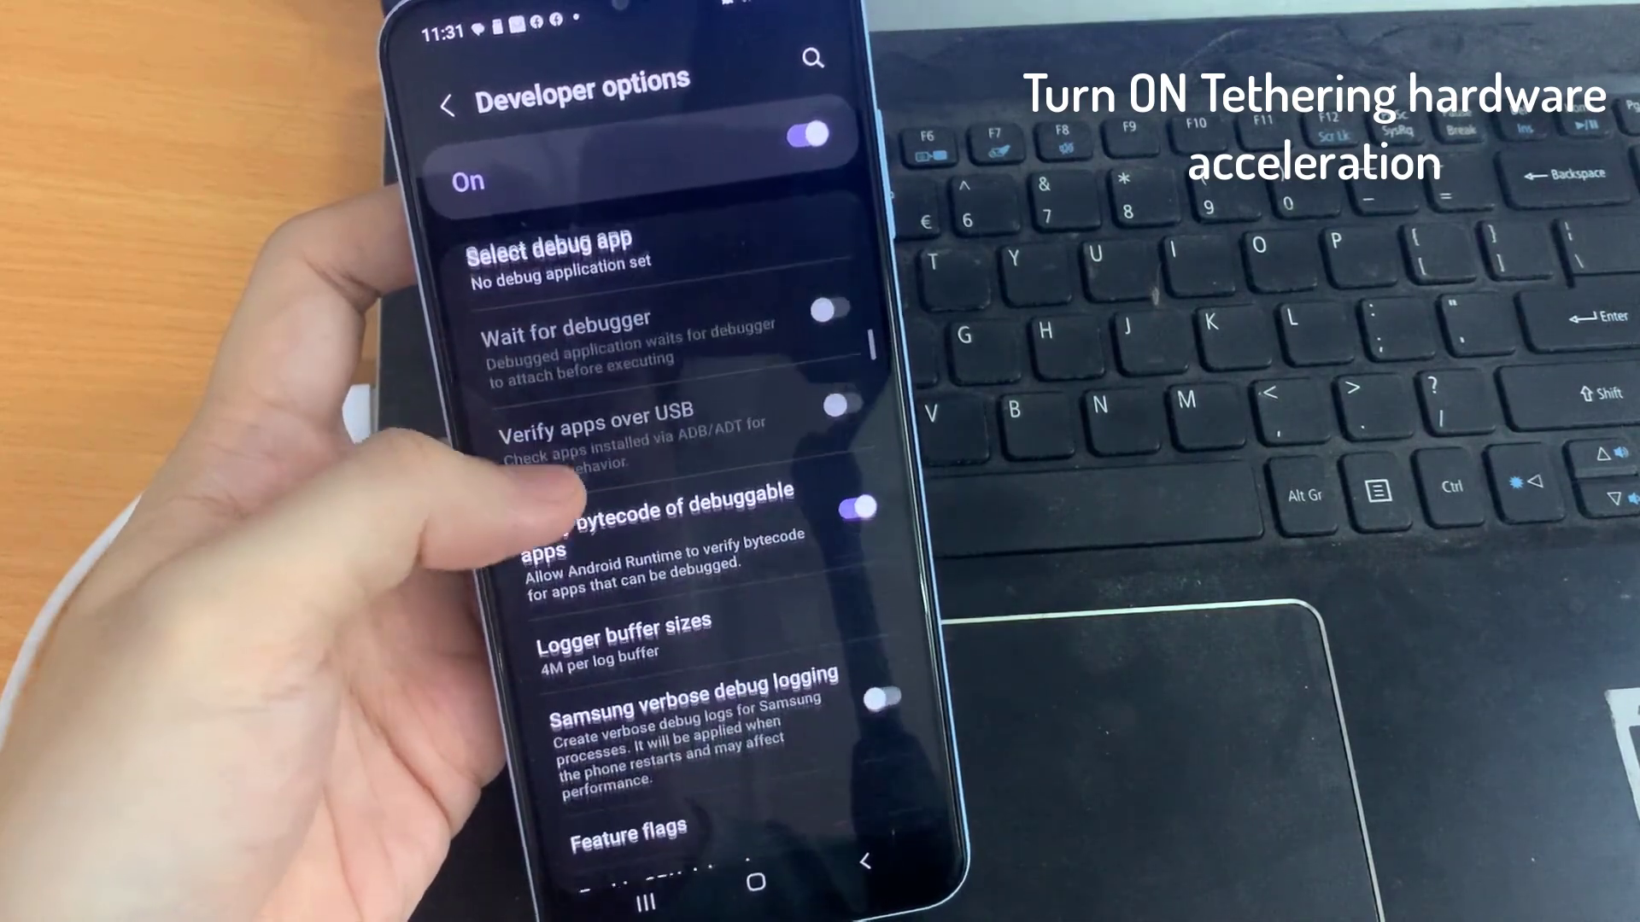
scroll("down", 3)
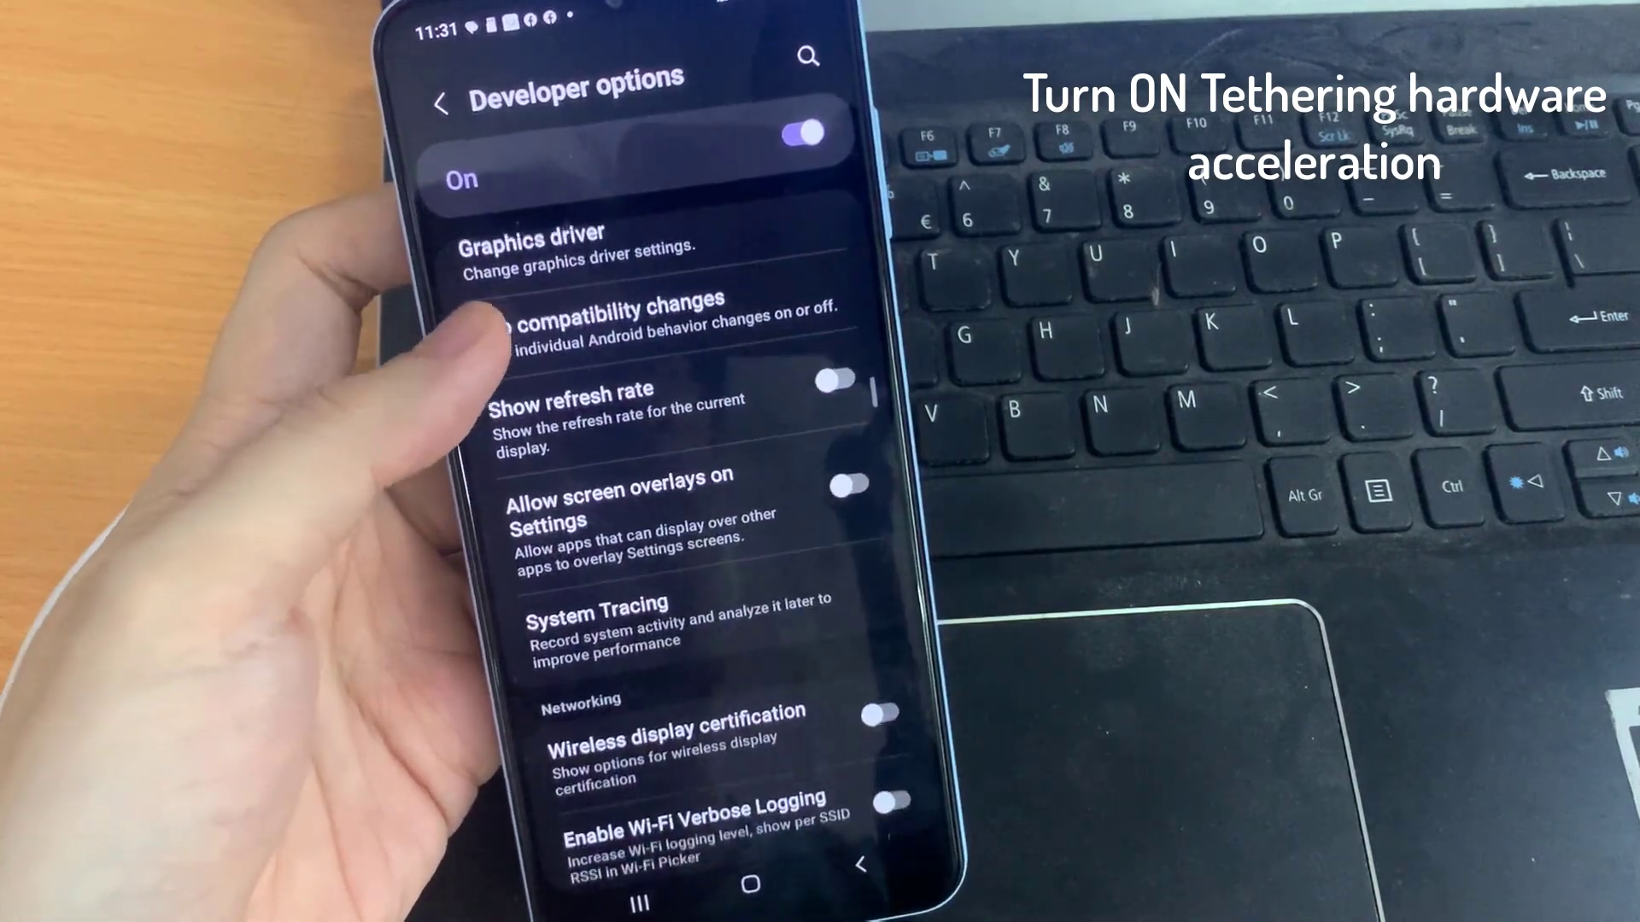
scroll("down", 3)
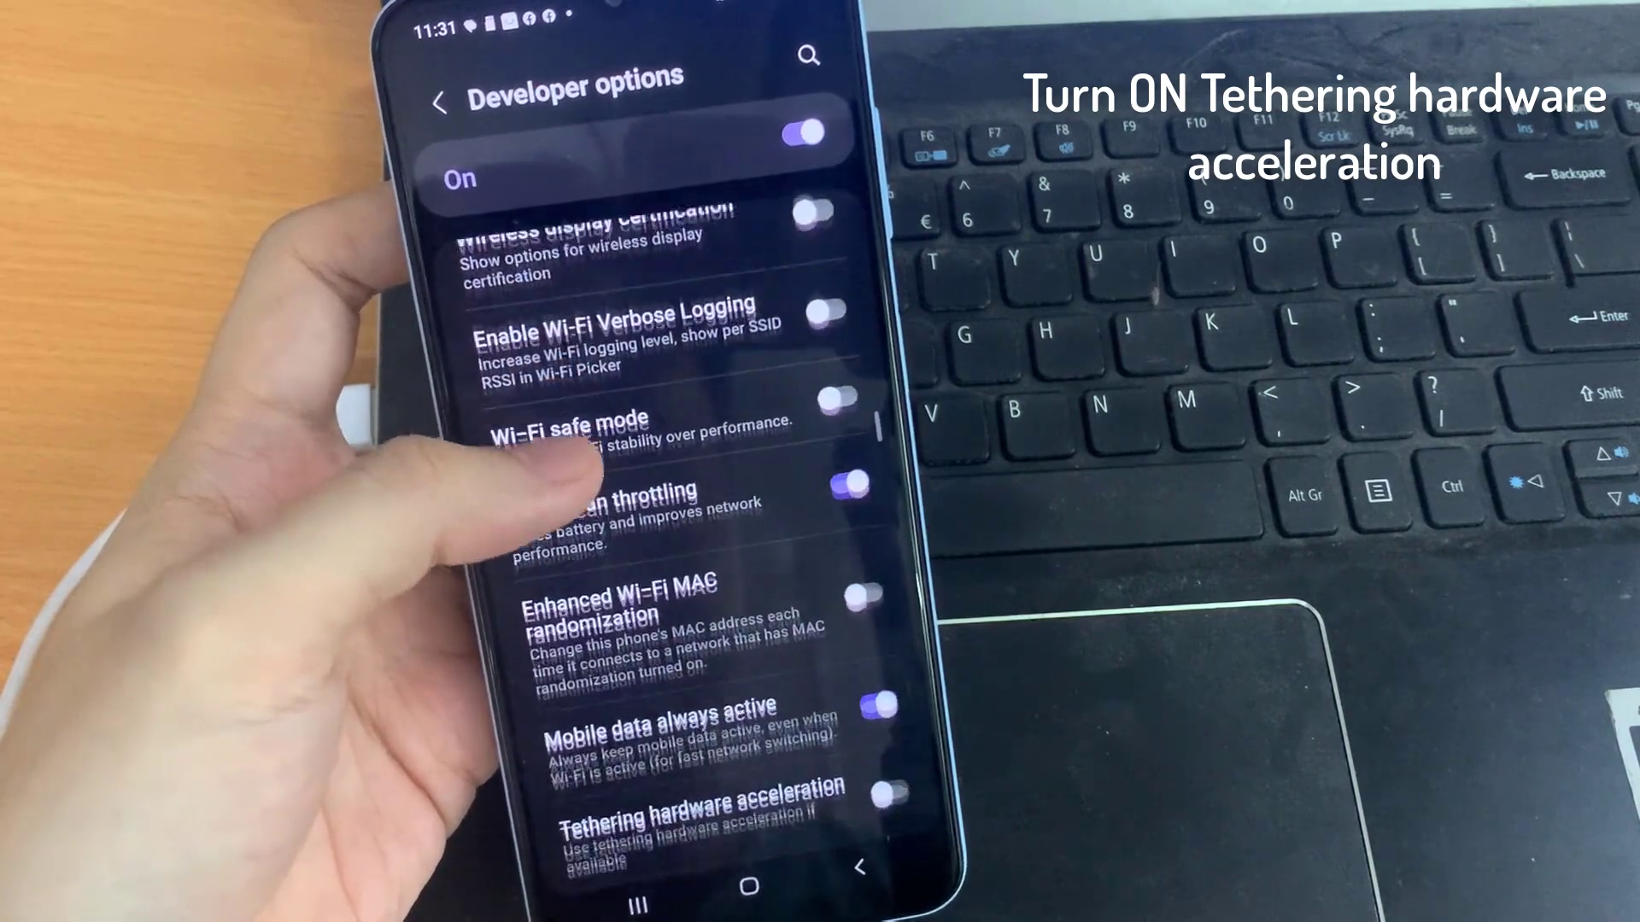
scroll("down", 3)
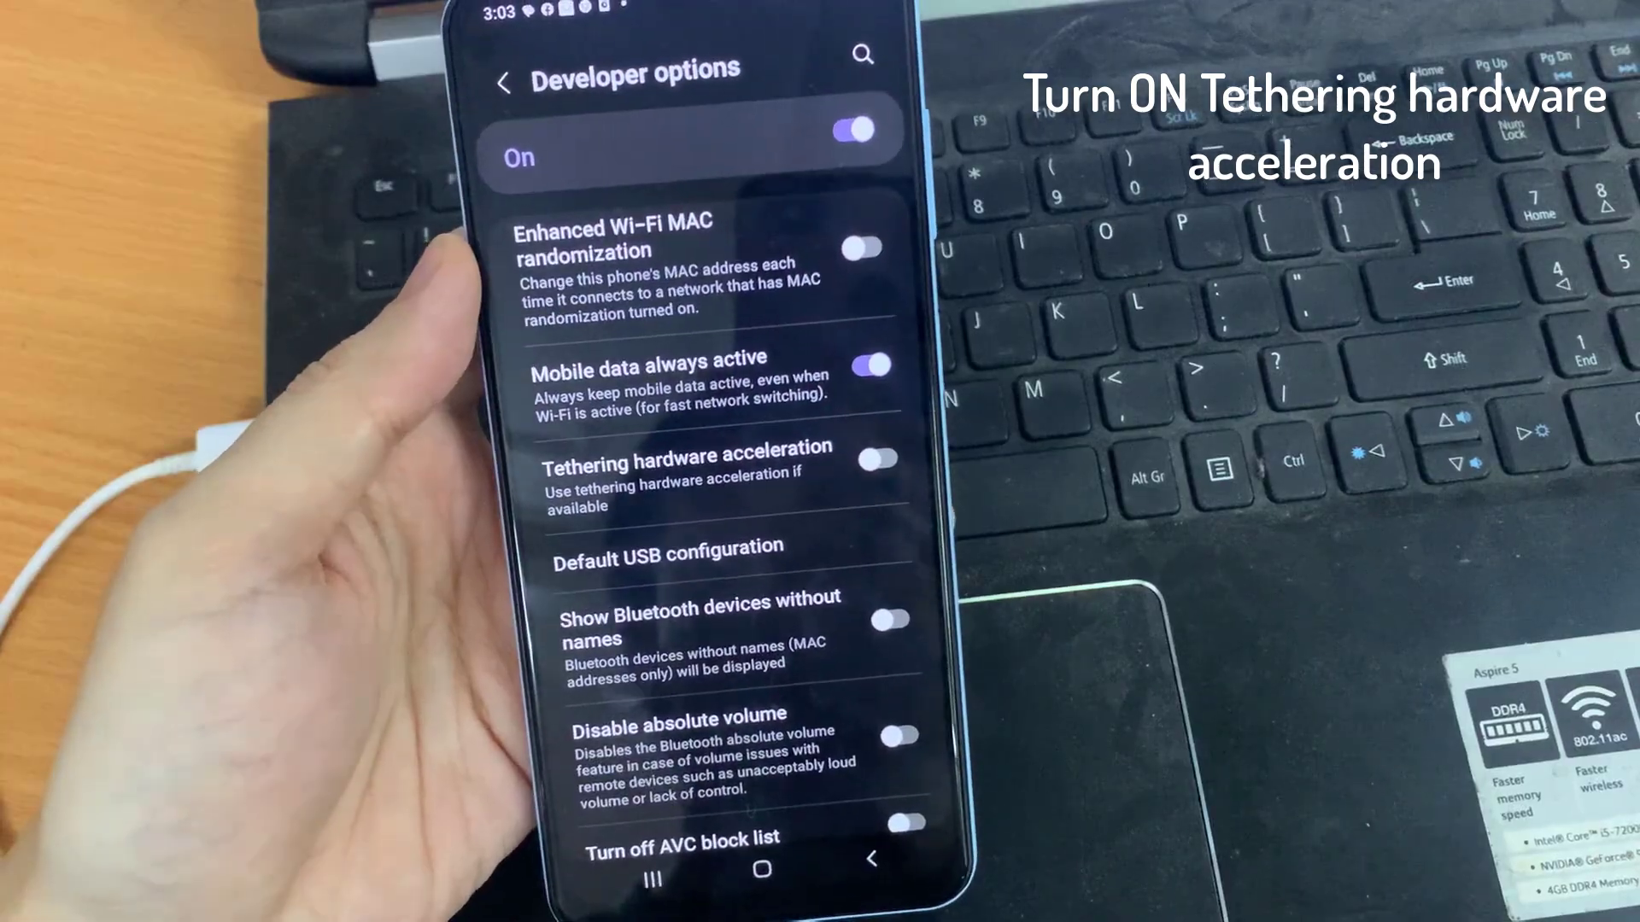
left_click(876, 461)
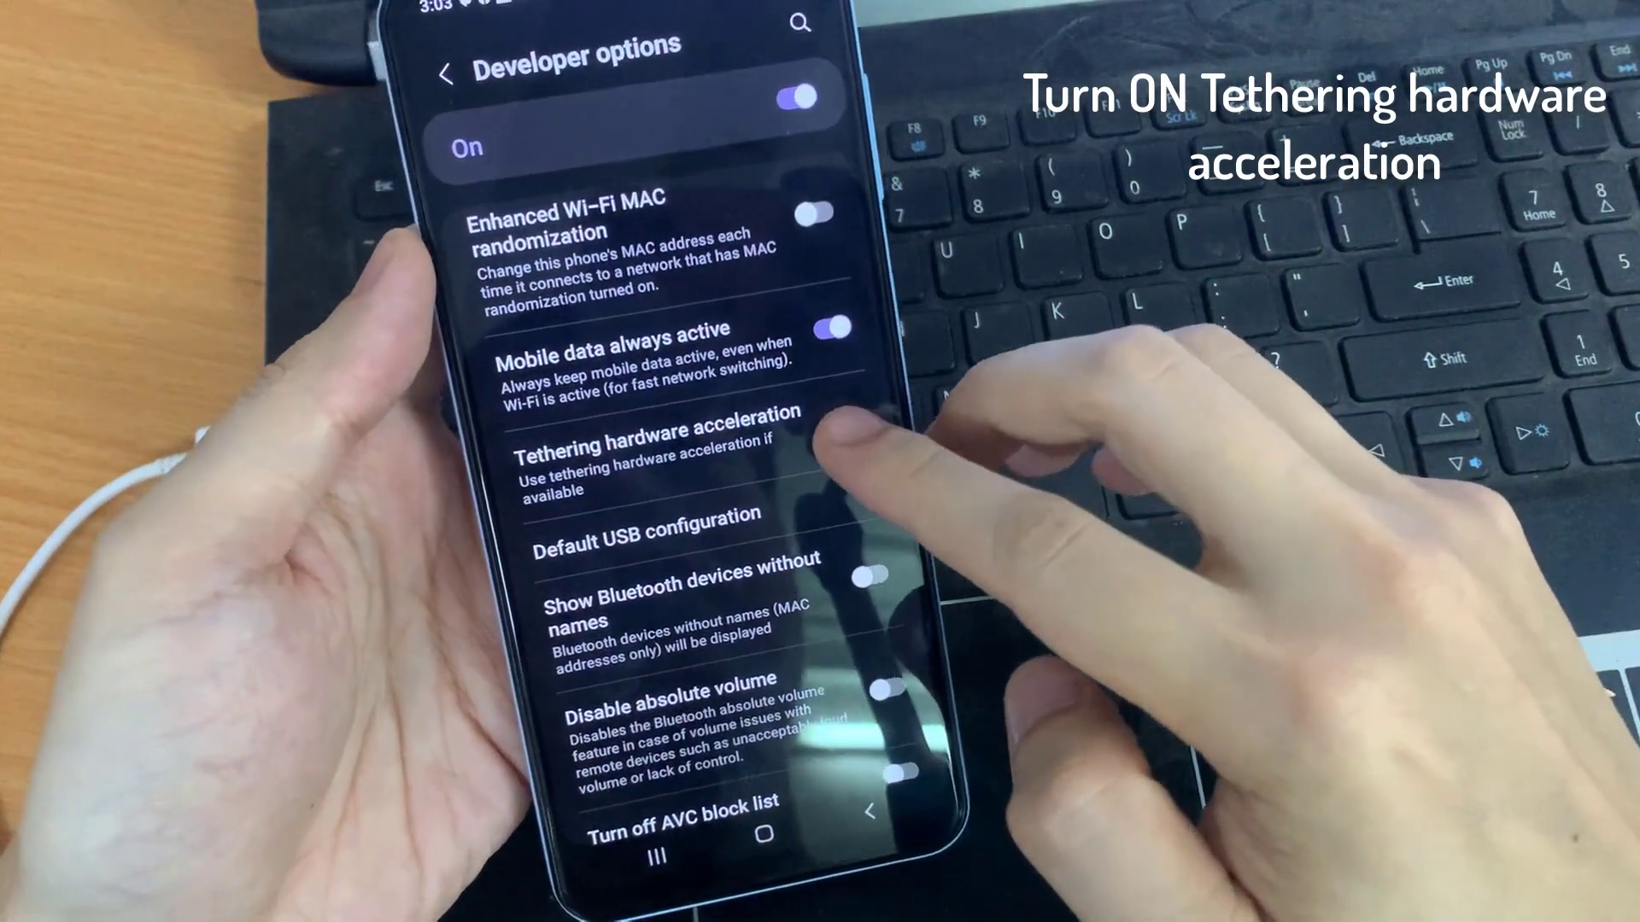
left_click(835, 410)
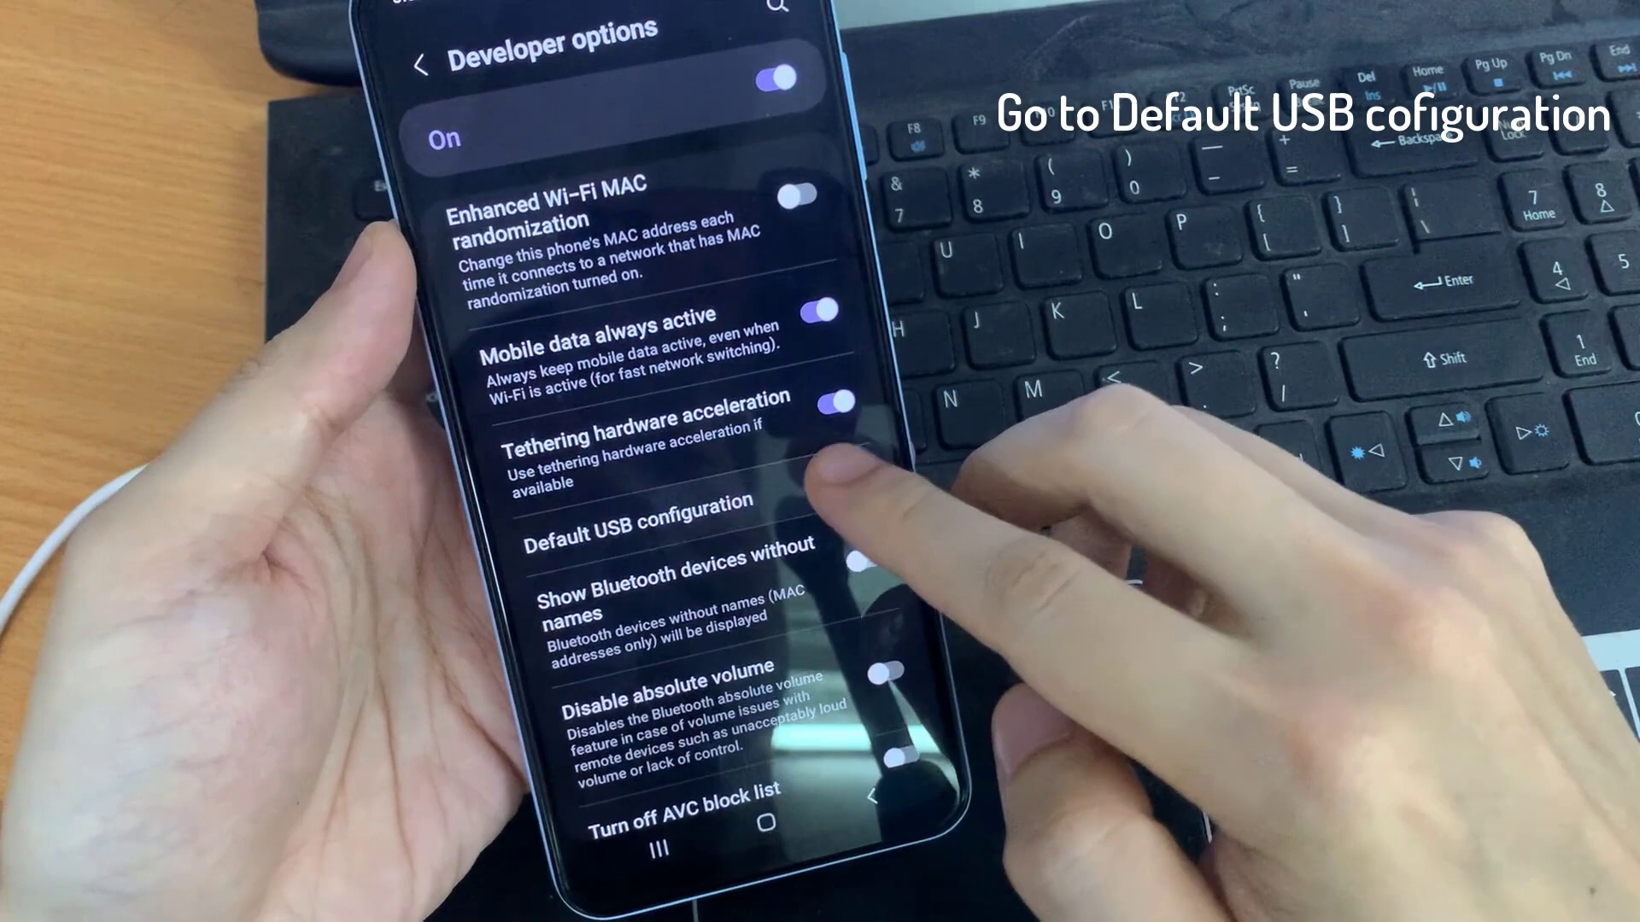
Step: Set Default USB configuration to USB tethering
left_click(637, 516)
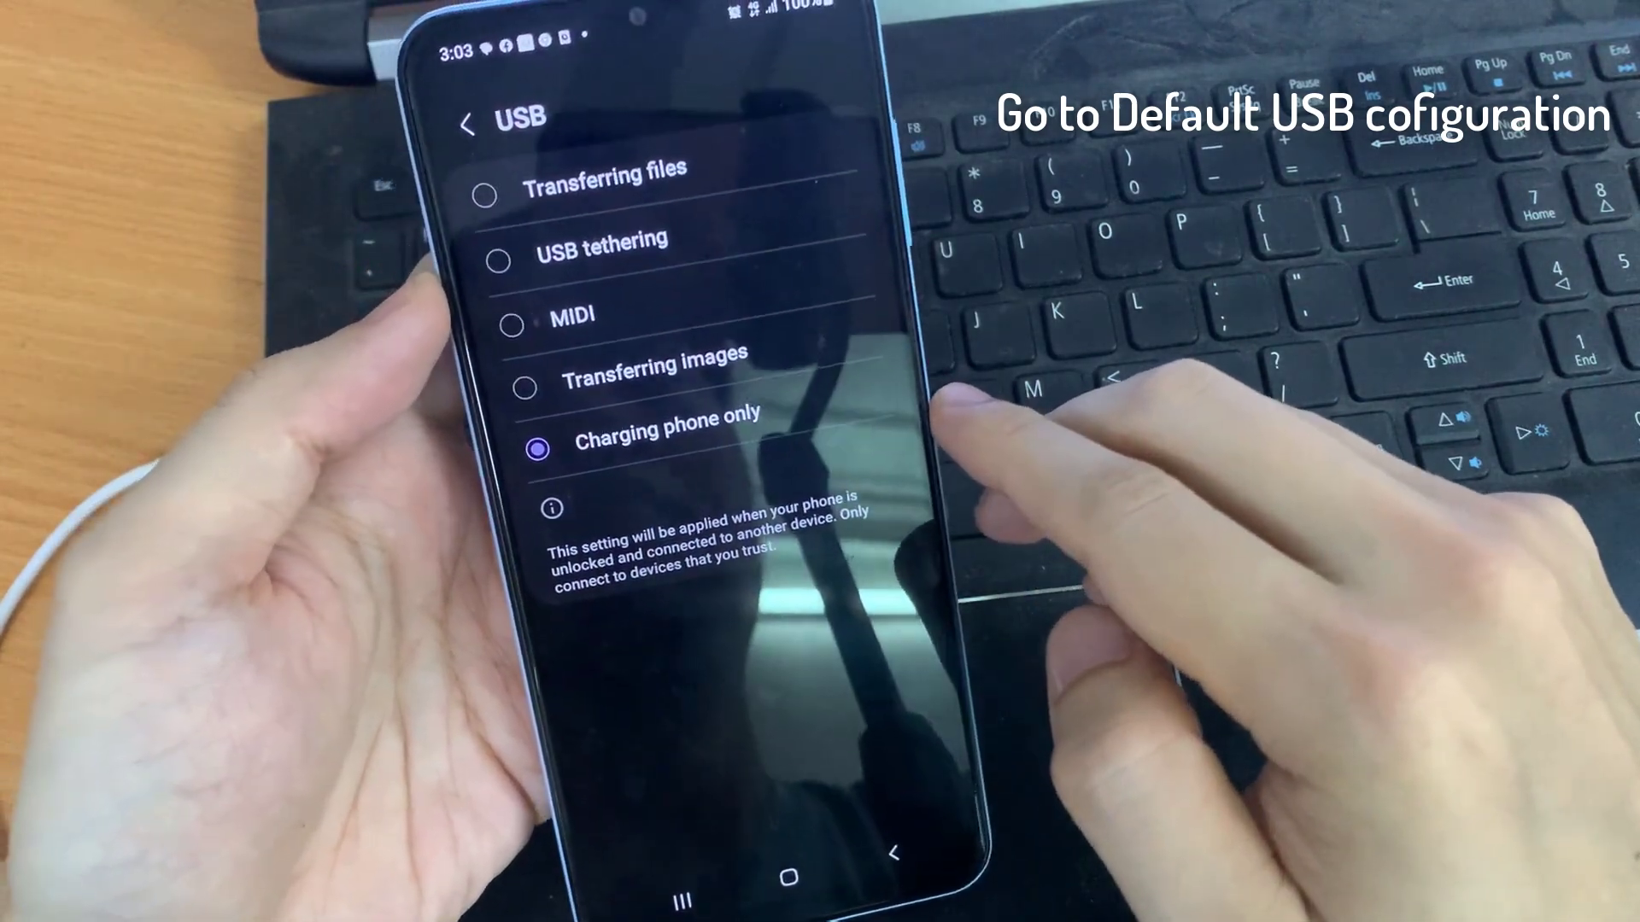
left_click(602, 238)
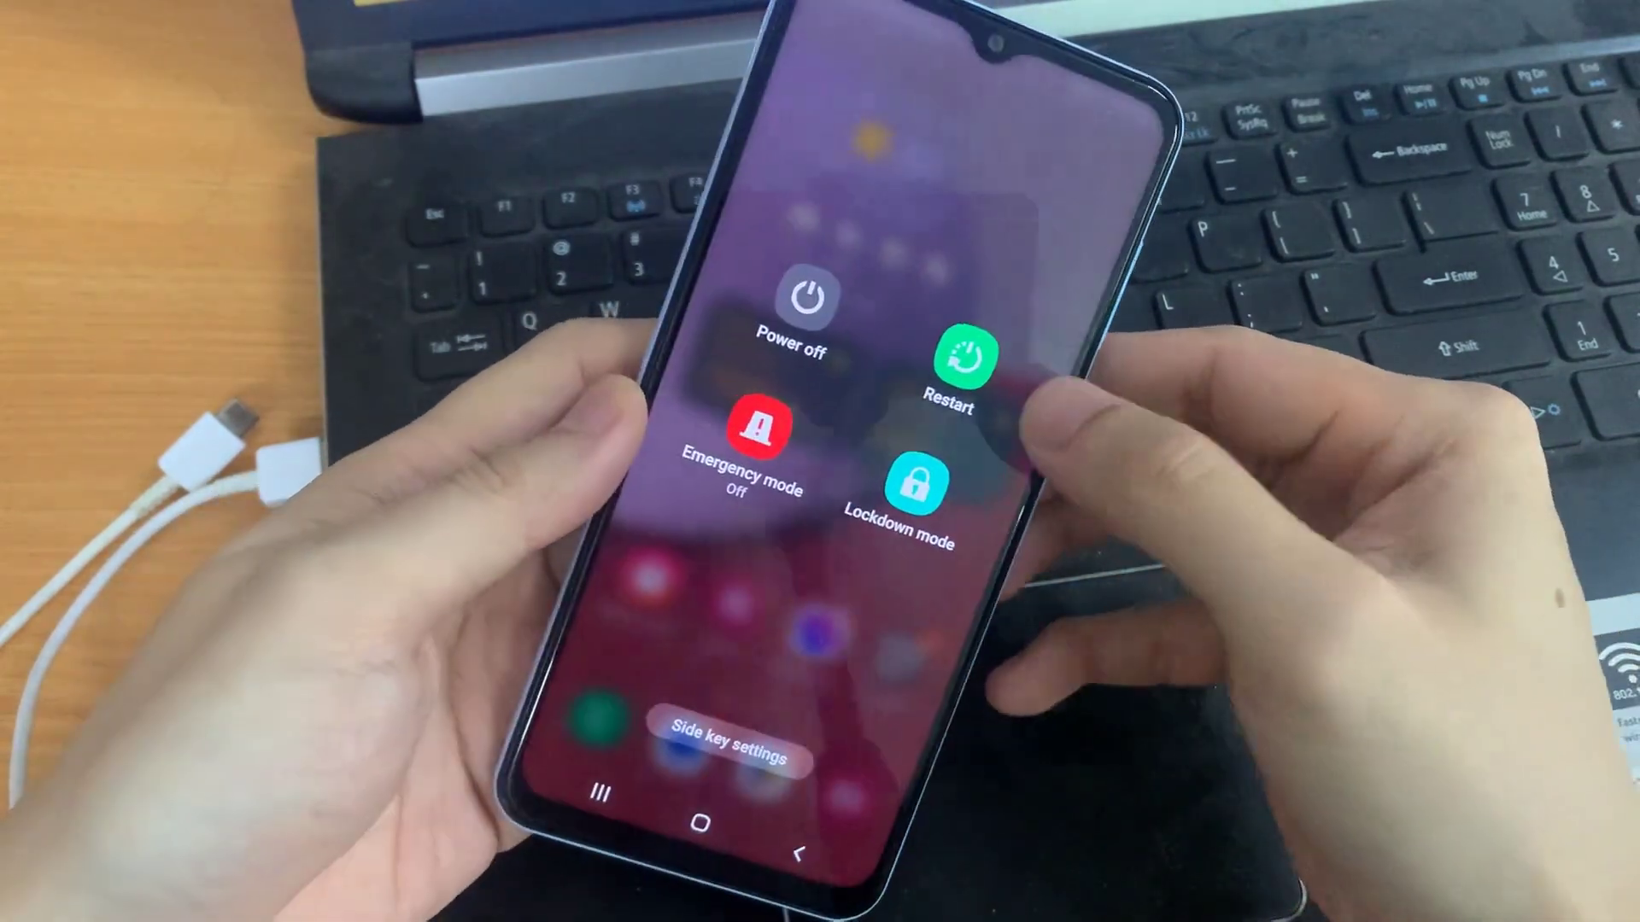
Step: Choose Restart in the power menu and confirm
left_click(953, 360)
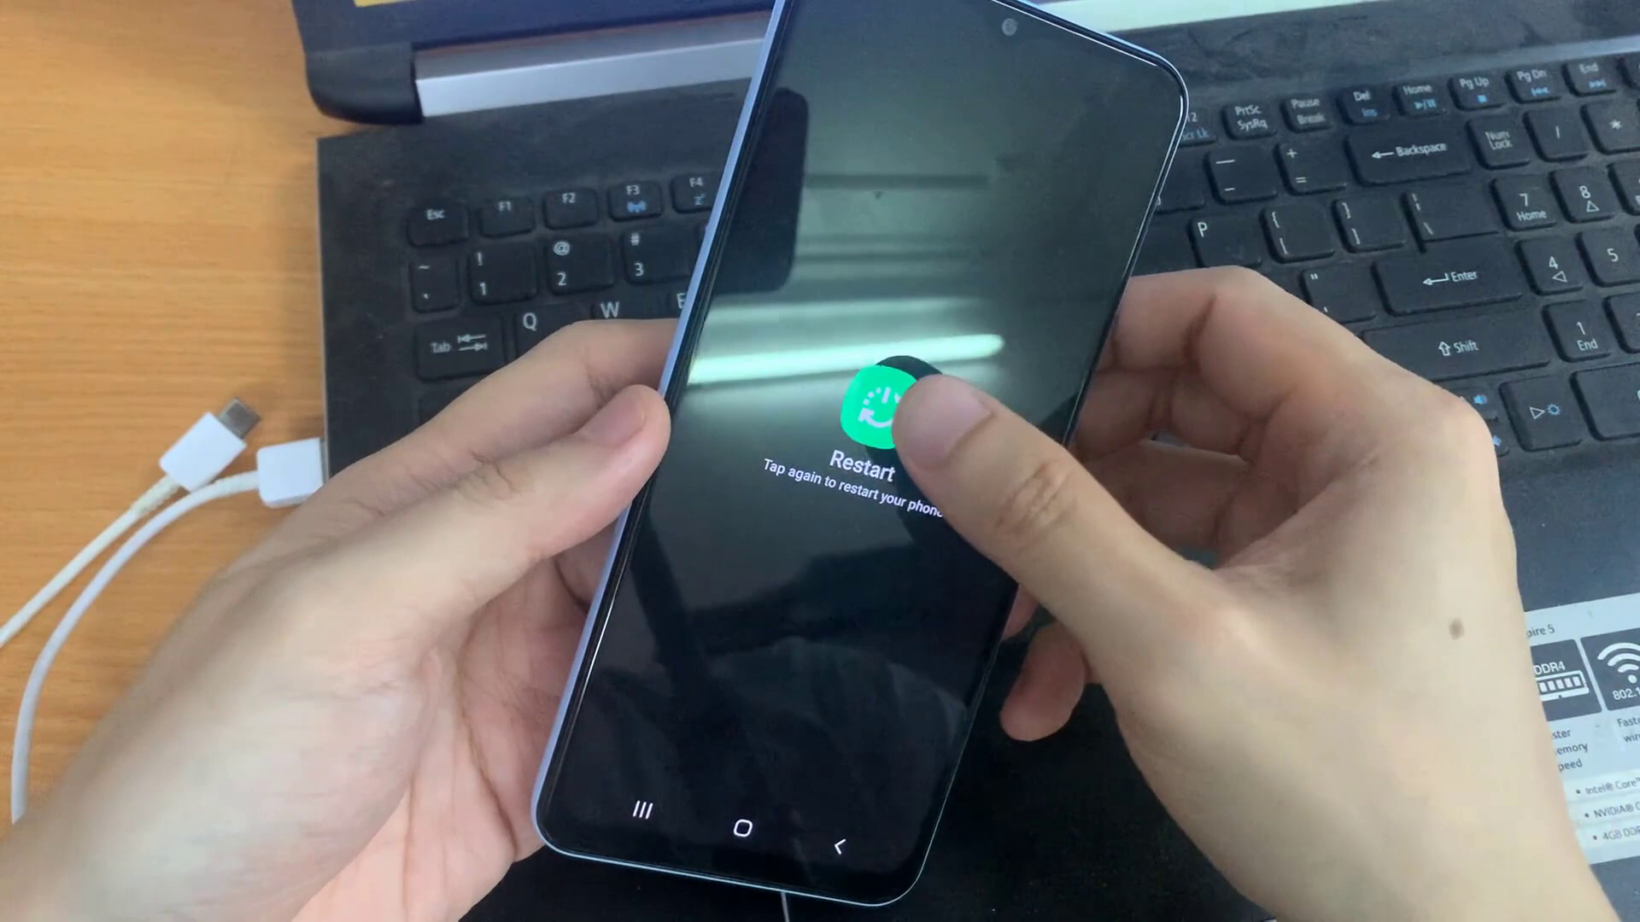
left_click(876, 408)
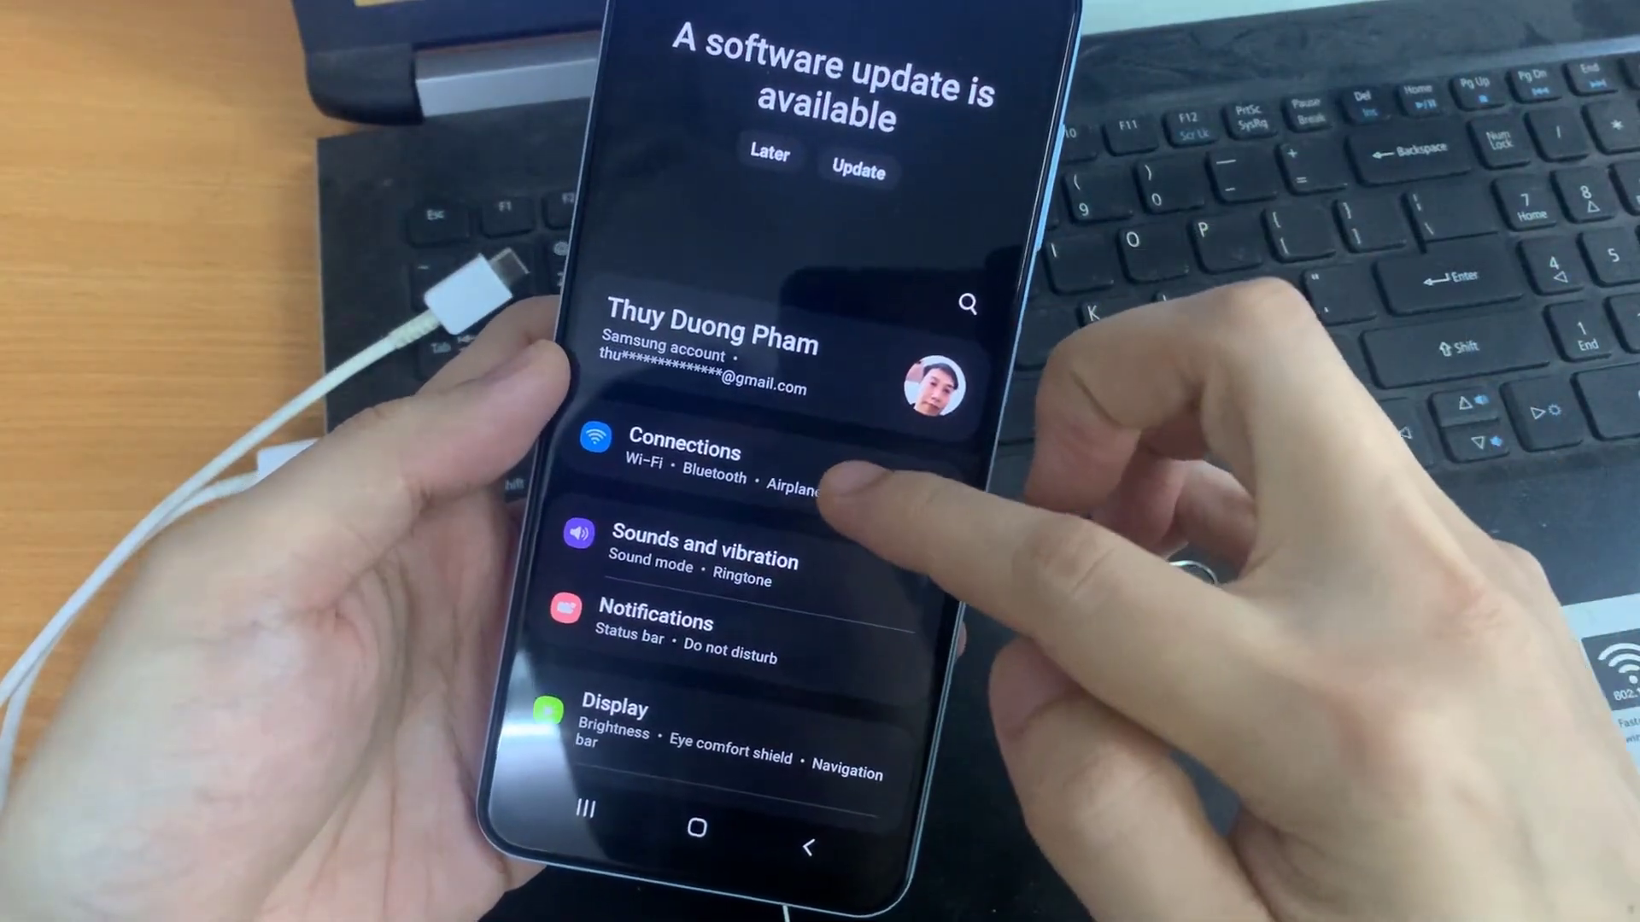
Step: Go to Connections, then Mobile Hotspot and Tethering
left_click(684, 451)
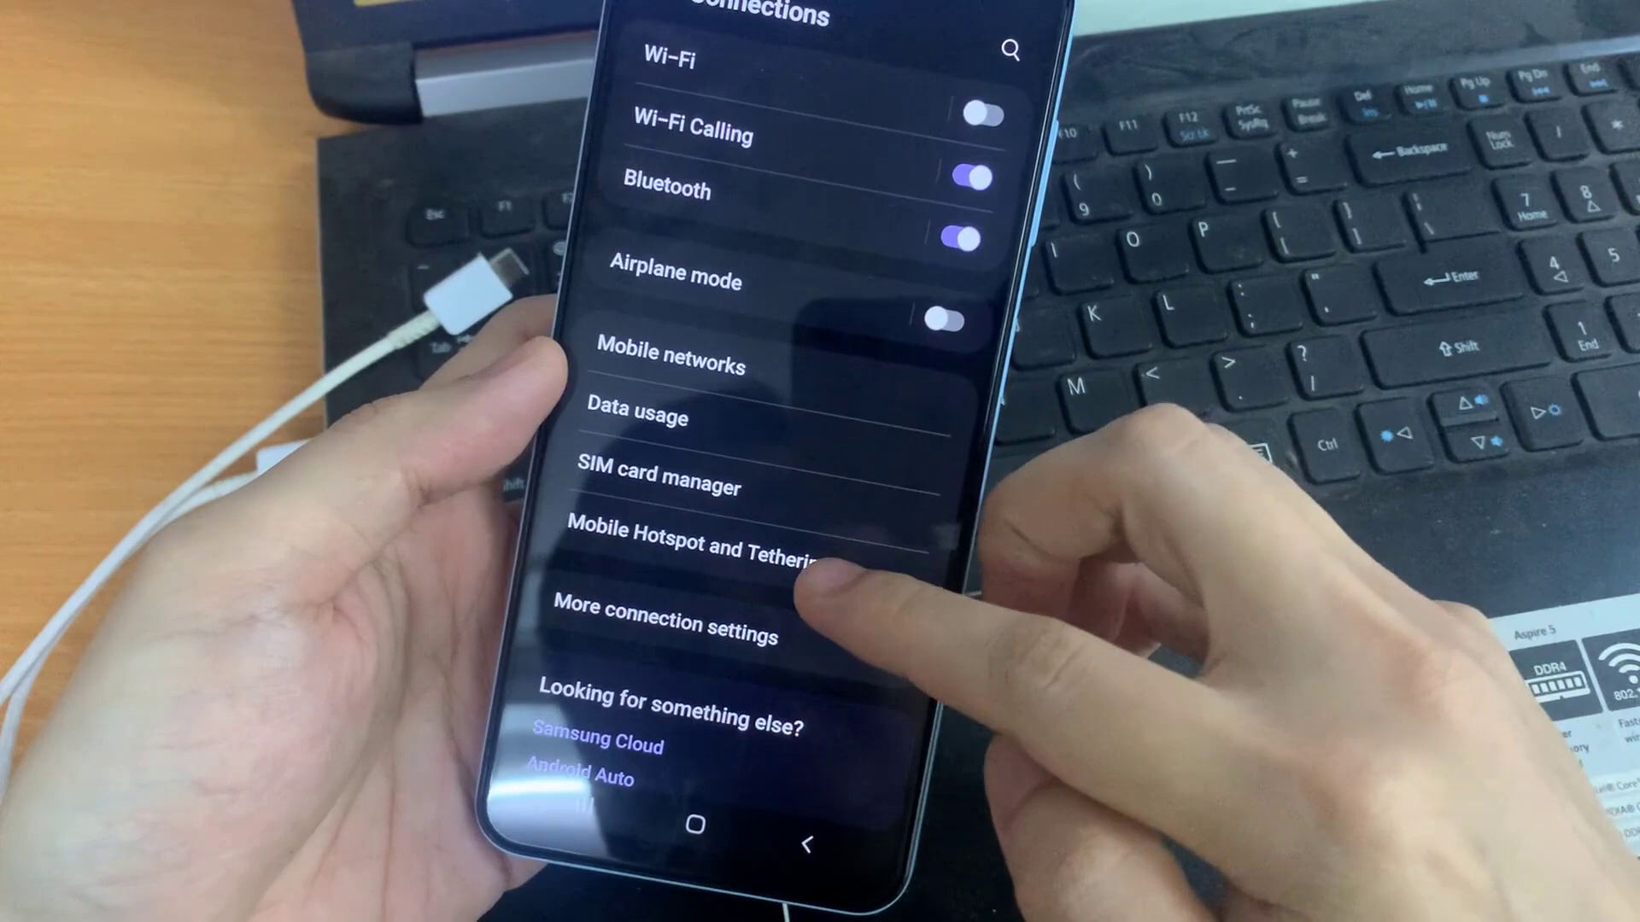
left_click(700, 551)
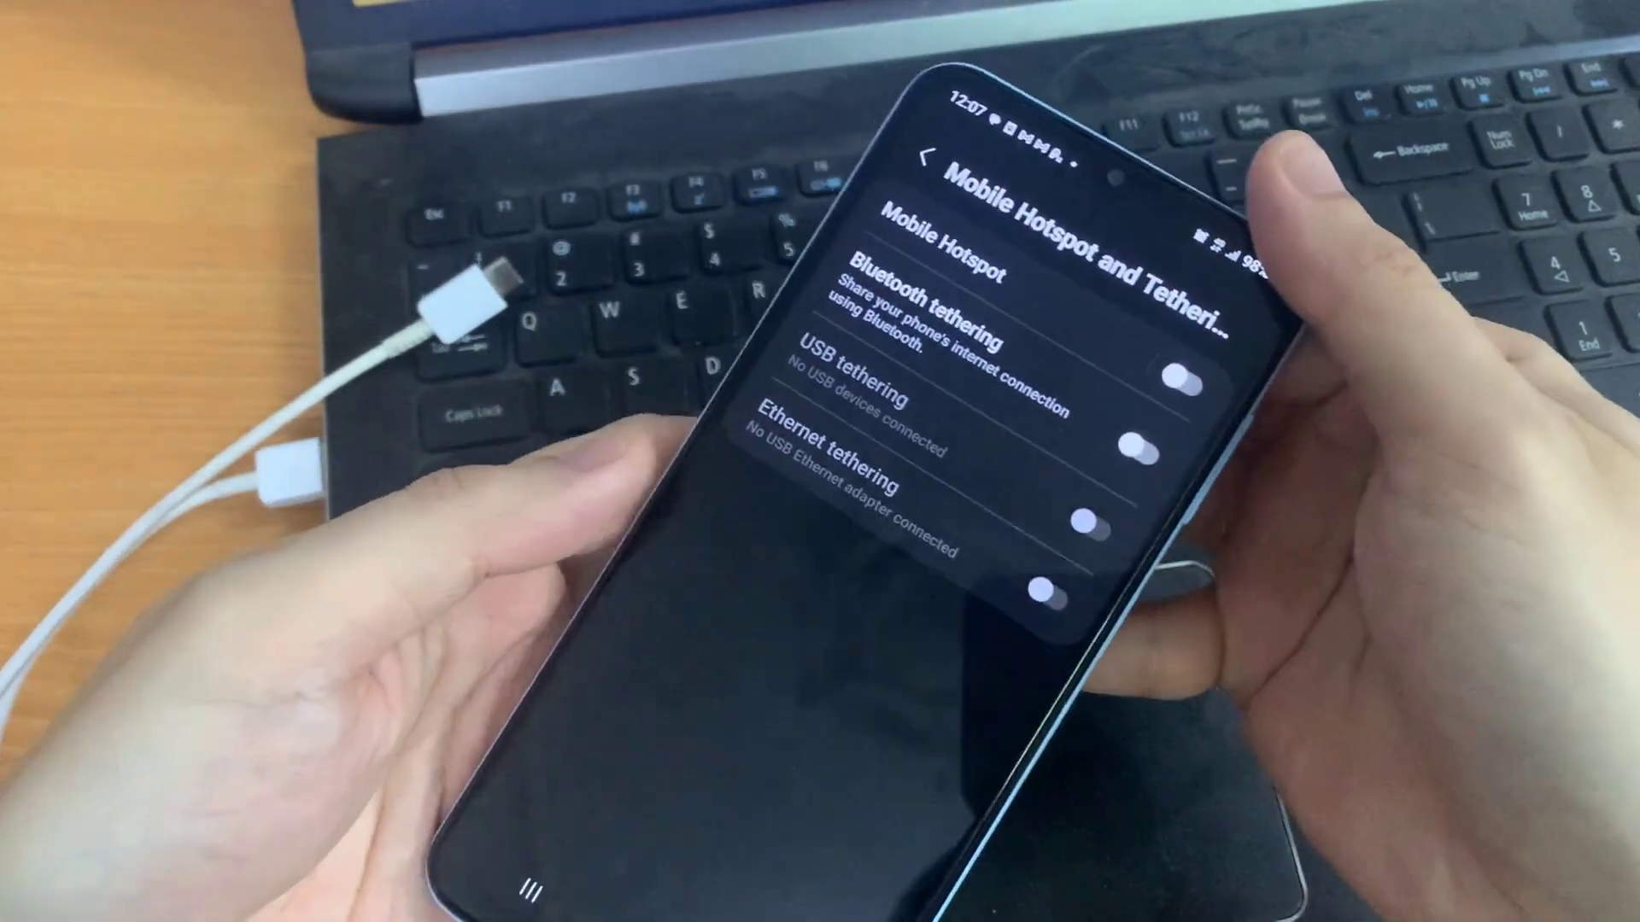